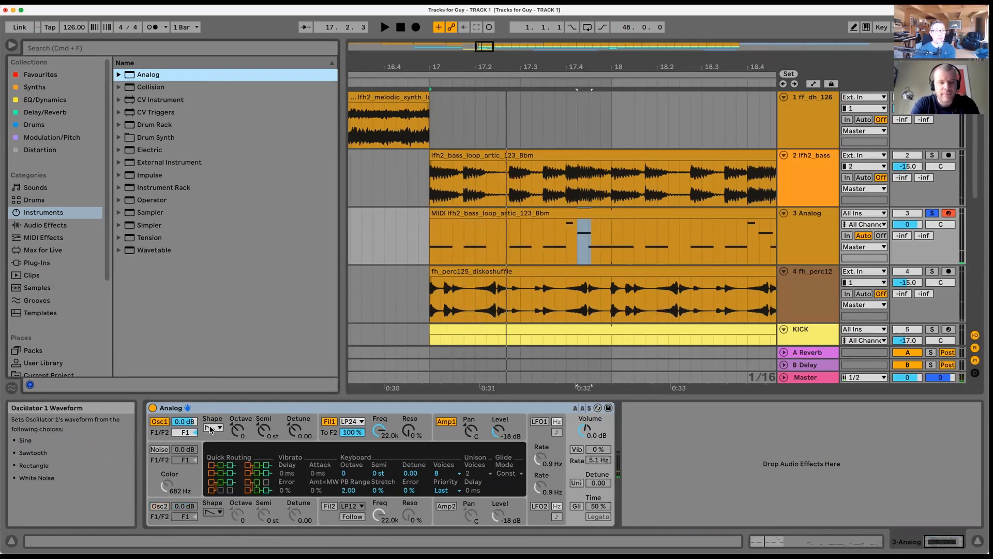
Step: Audition Oscillator 1 with a sine wave, then a rectangle wave, against the bass loop
left_click(218, 427)
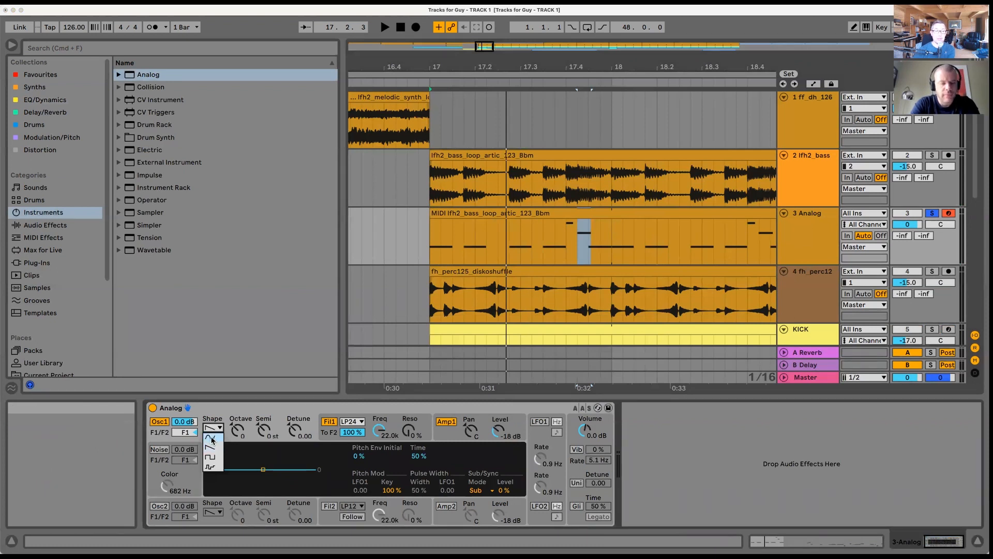
left_click(210, 436)
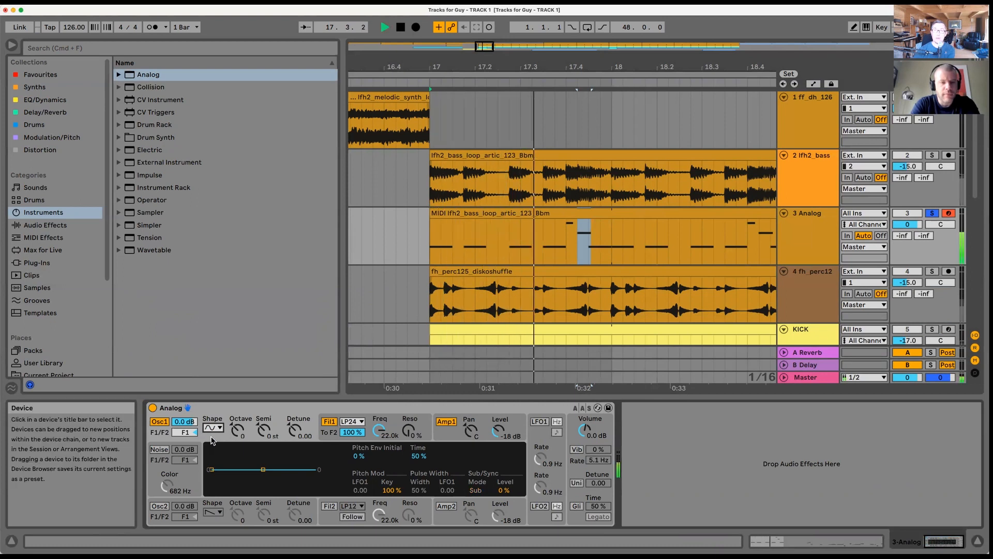
left_click(212, 426)
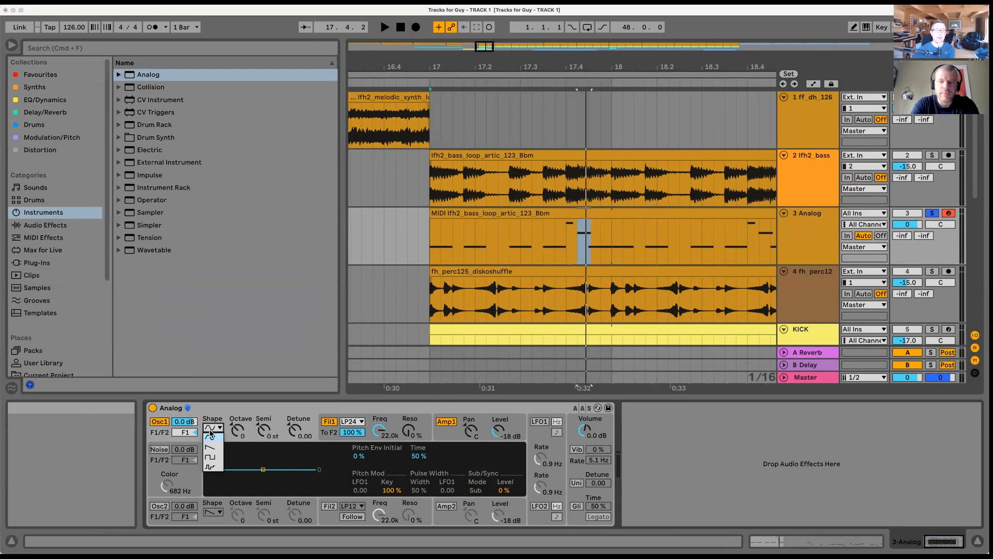
left_click(211, 459)
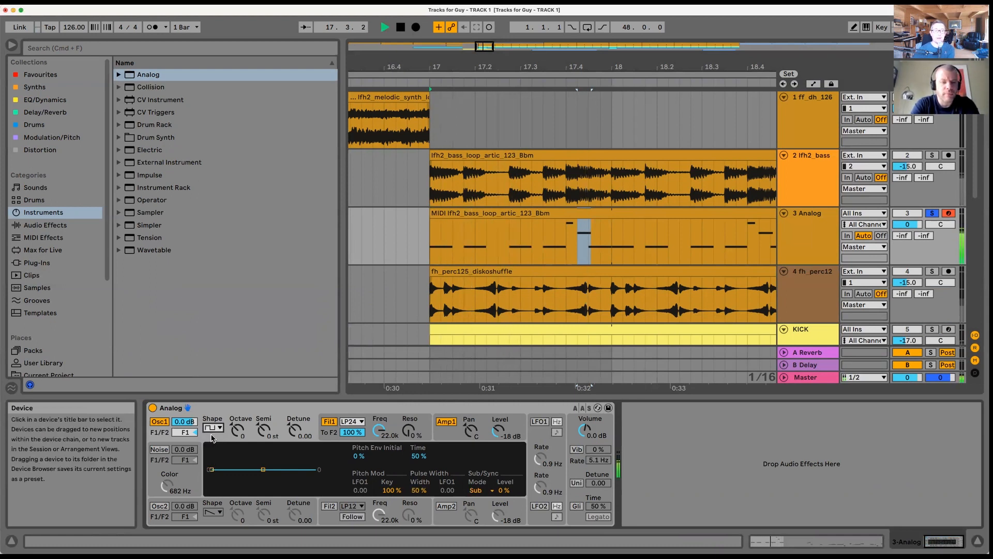
Step: Switch Oscillator 1 to a further waveform (sawtooth) from the Shape chooser
left_click(220, 426)
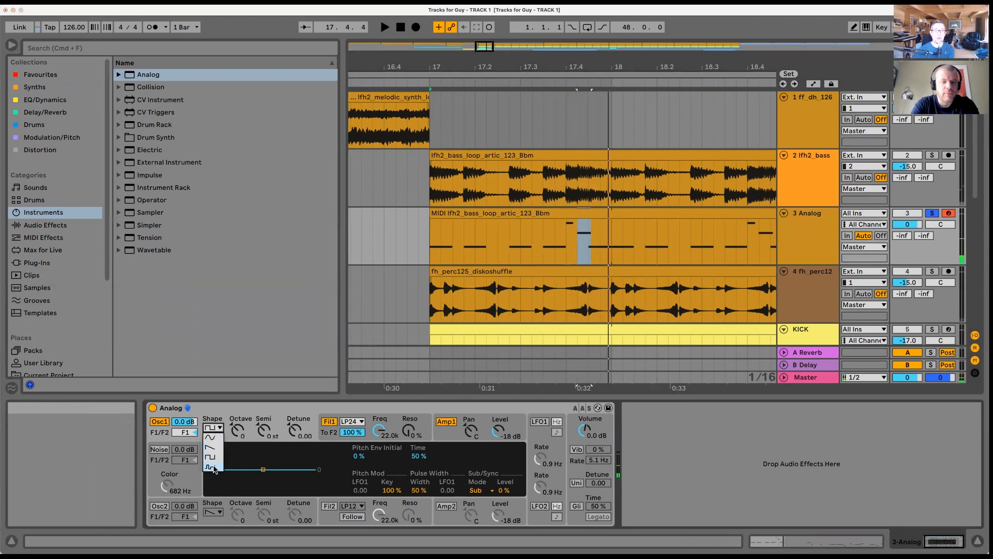
left_click(209, 468)
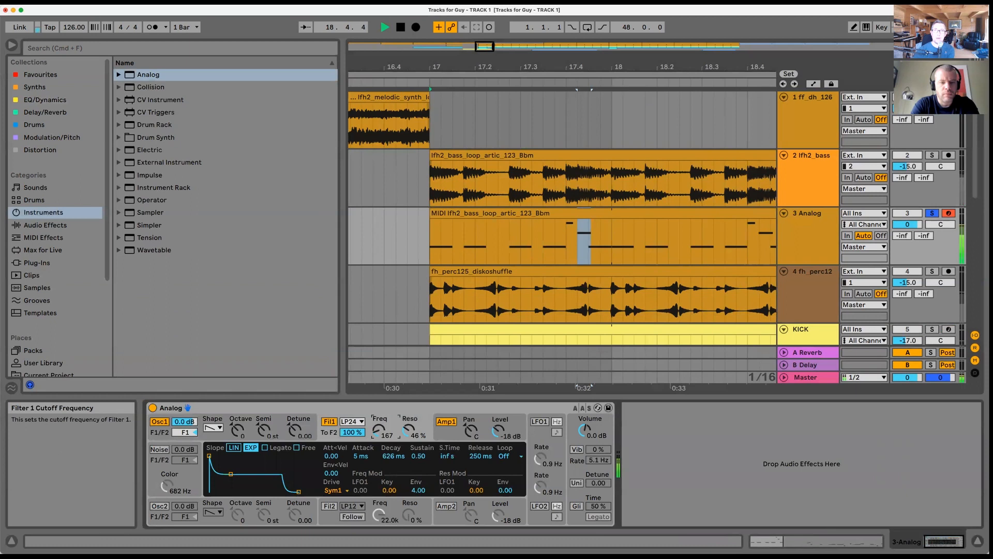
mouse_move(411, 427)
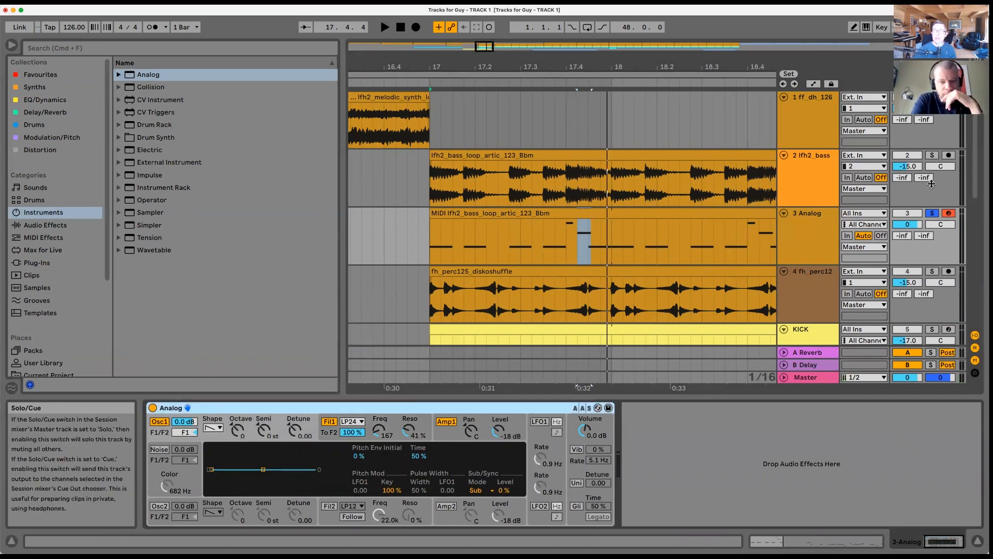
Step: Solo the original audio bass loop track to compare, then unsolo it
left_click(933, 155)
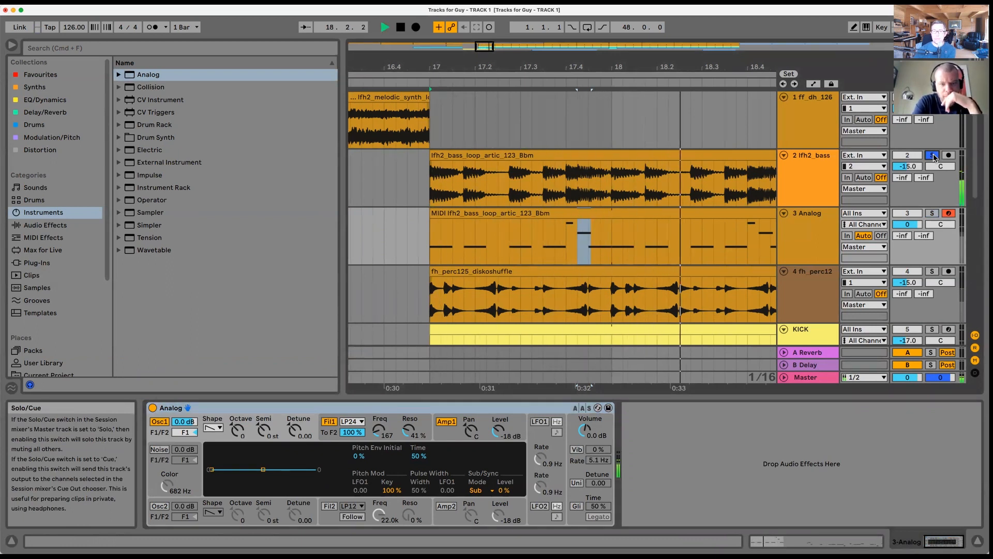
left_click(400, 27)
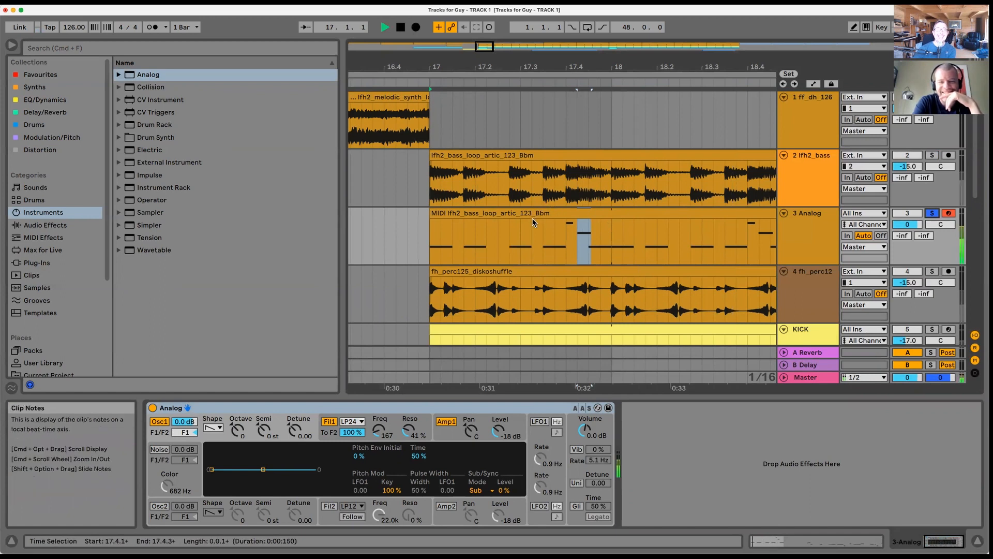
Step: Zero the Filter 1 envelope amount and audition the raised cutoff with a short playback
left_click(465, 216)
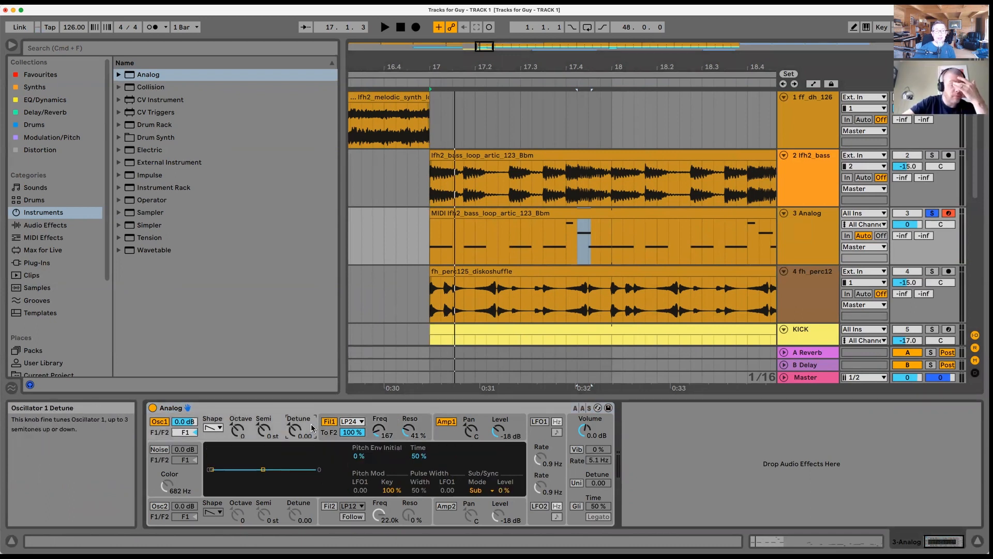
mouse_move(289, 498)
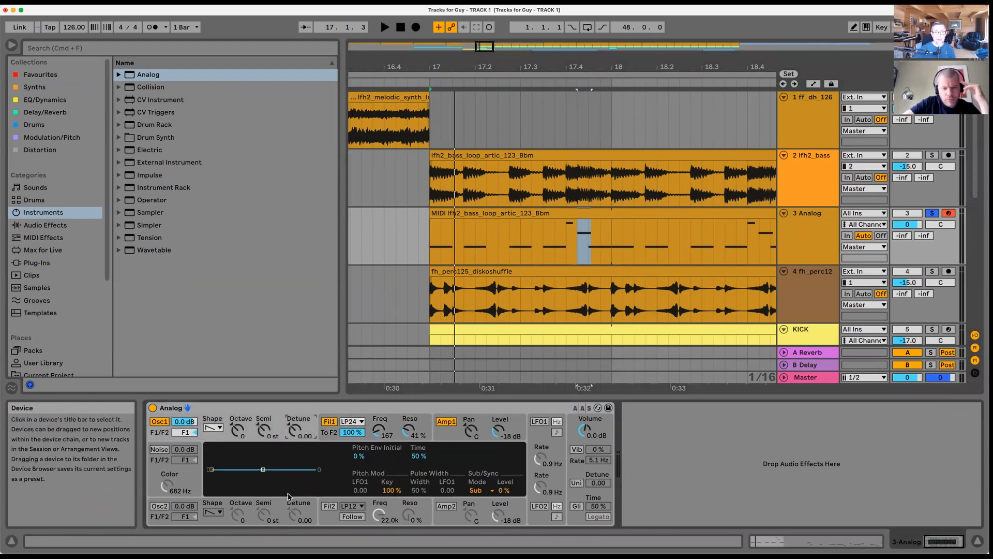
mouse_move(379, 429)
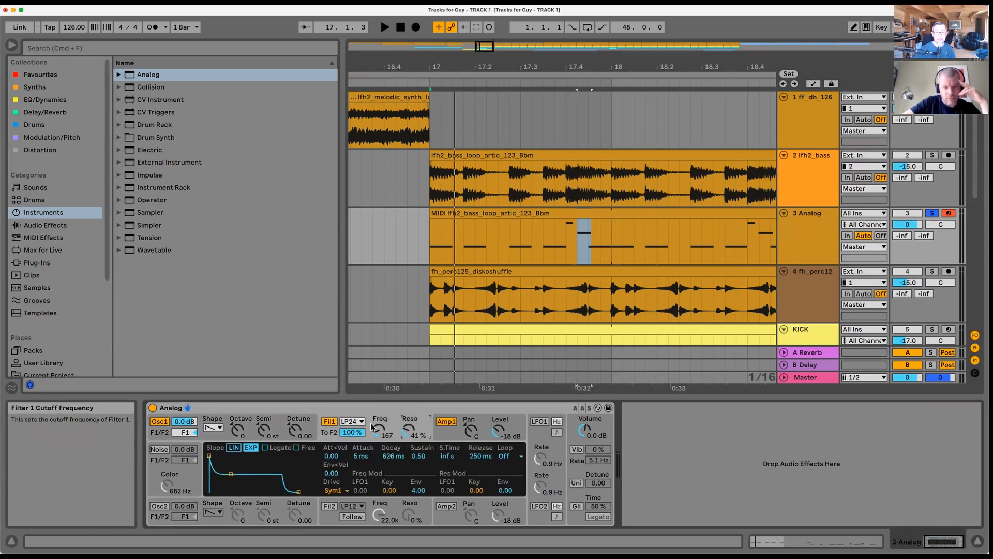
mouse_move(323, 454)
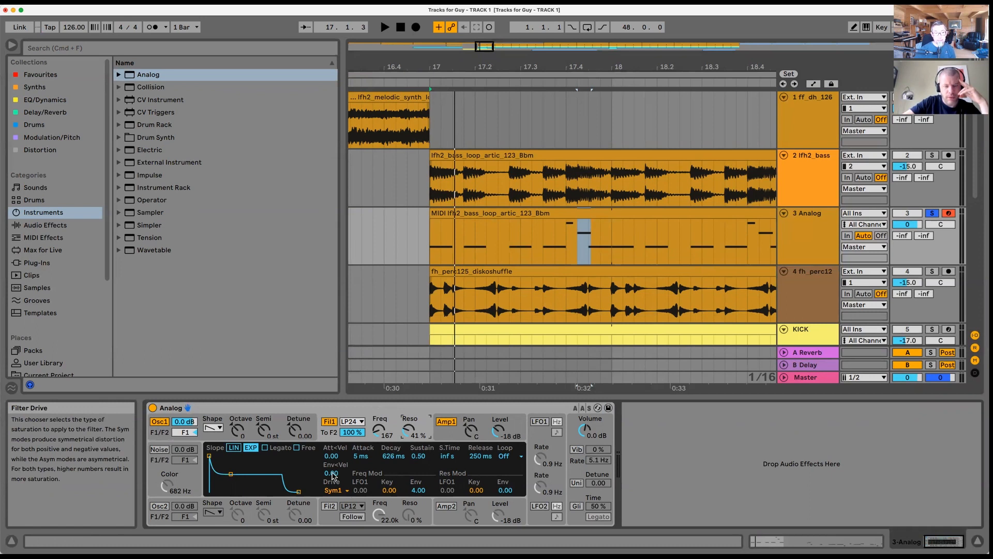
mouse_move(426, 486)
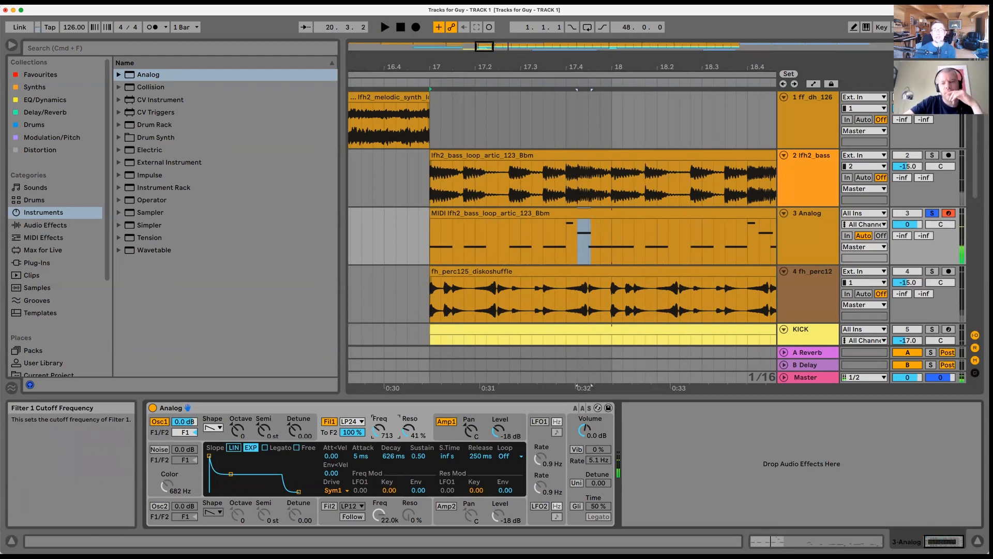
left_click(384, 27)
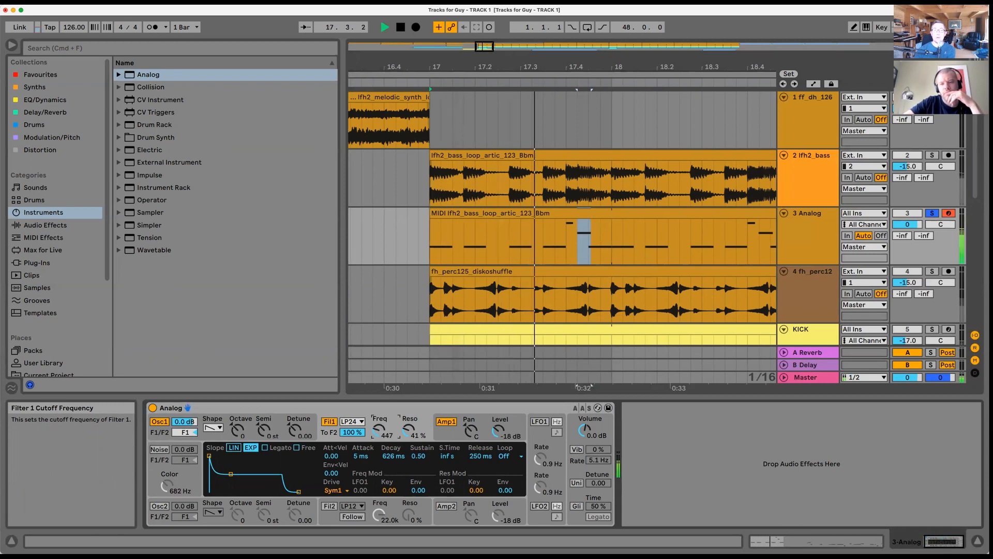
left_click(385, 27)
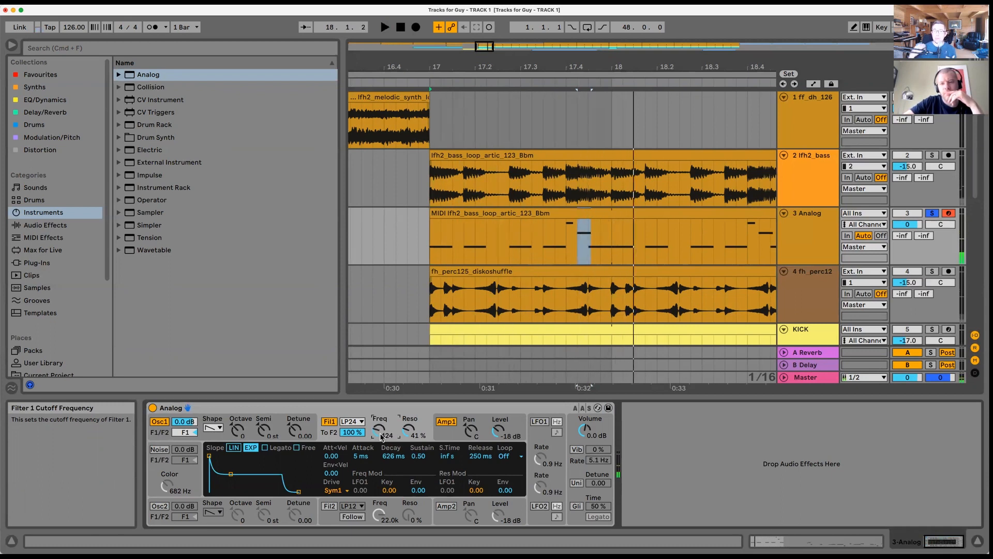
mouse_move(419, 493)
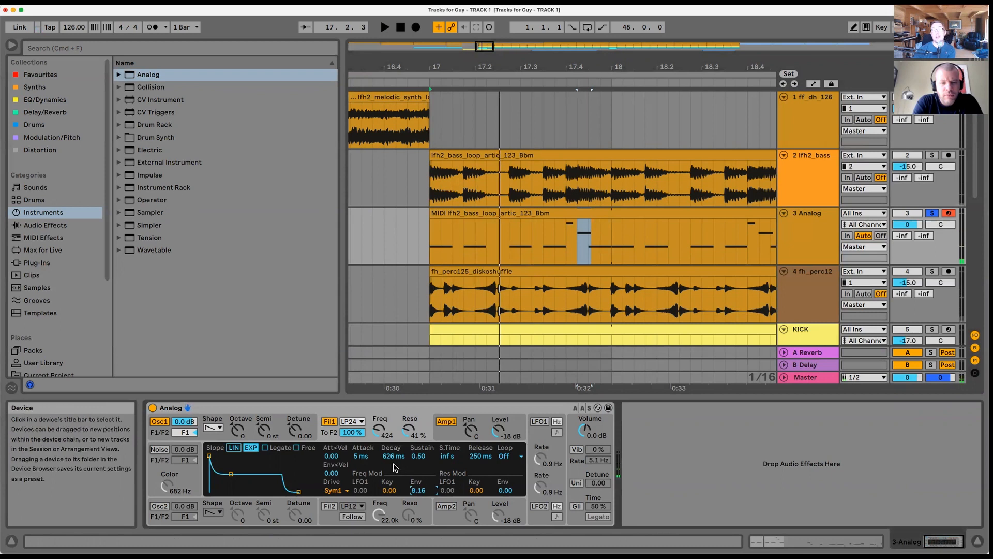
mouse_move(363, 455)
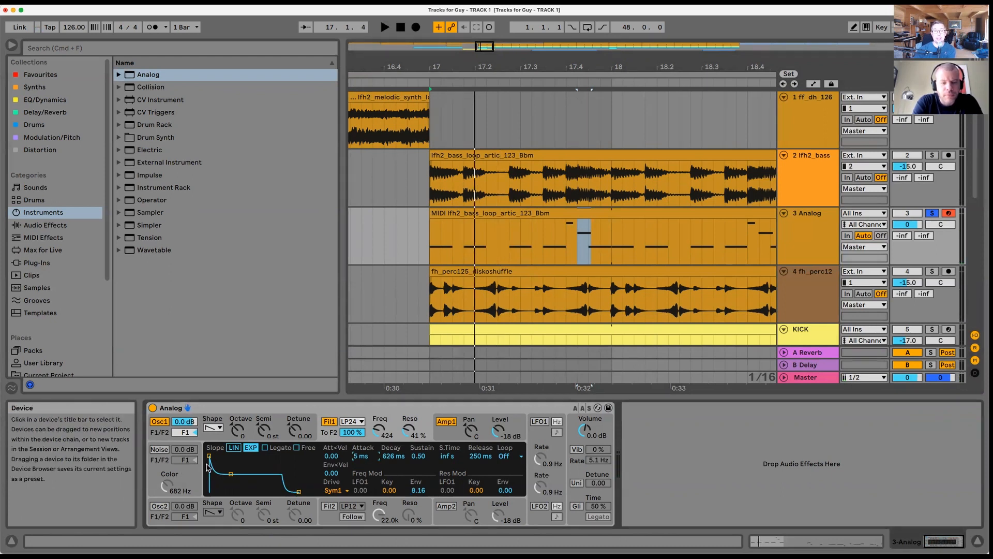
mouse_move(359, 456)
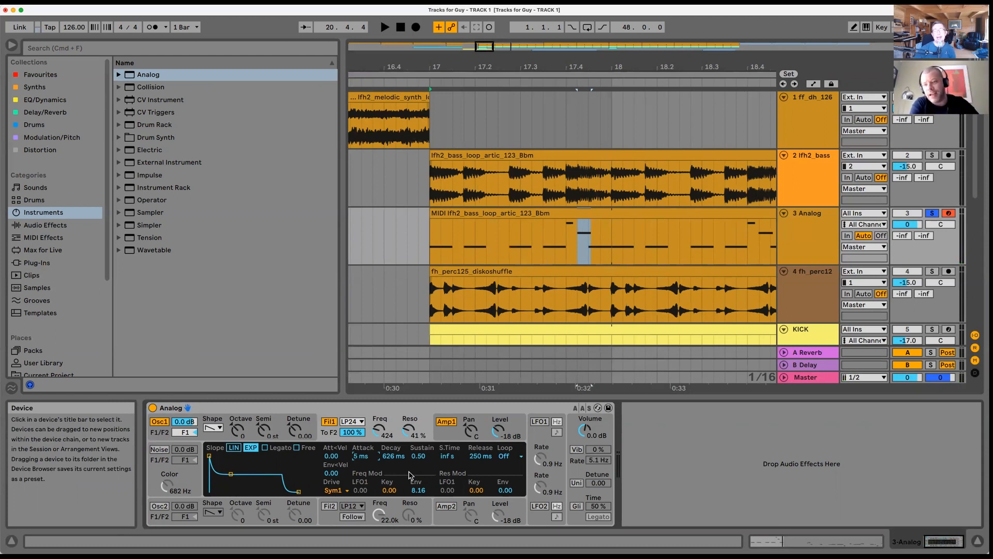
Step: Shorten the filter envelope to about 194 ms decay and 0.13 sustain while playing
left_click(507, 241)
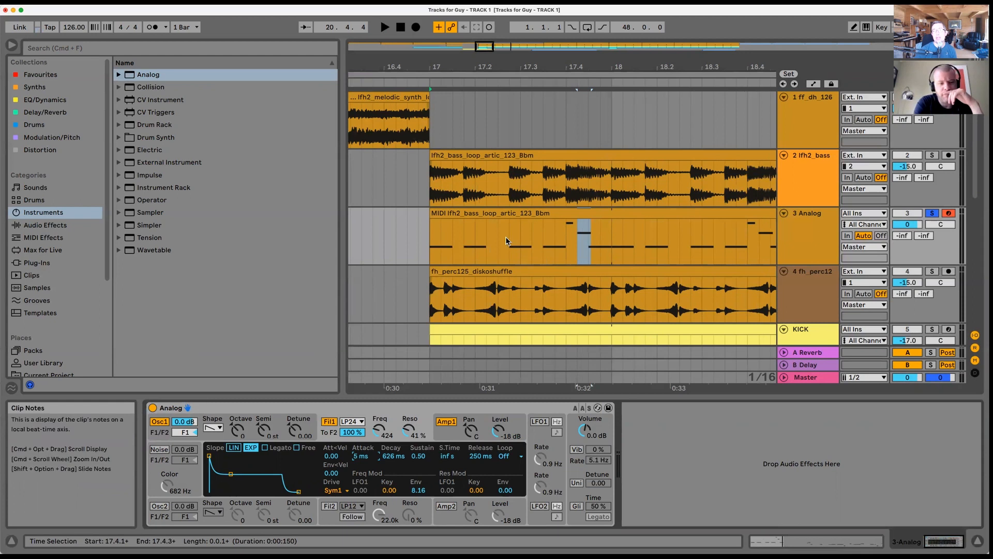
left_click(477, 195)
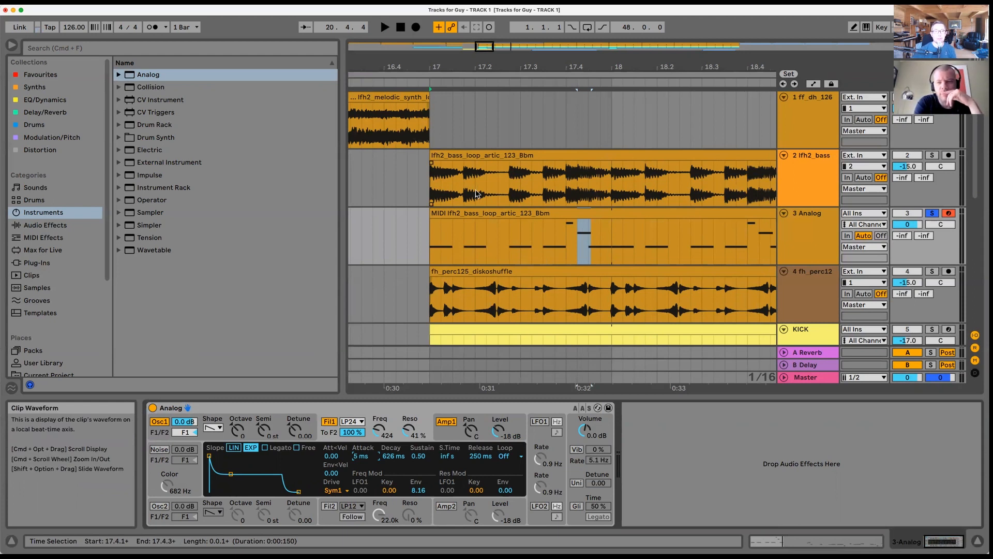
mouse_move(398, 460)
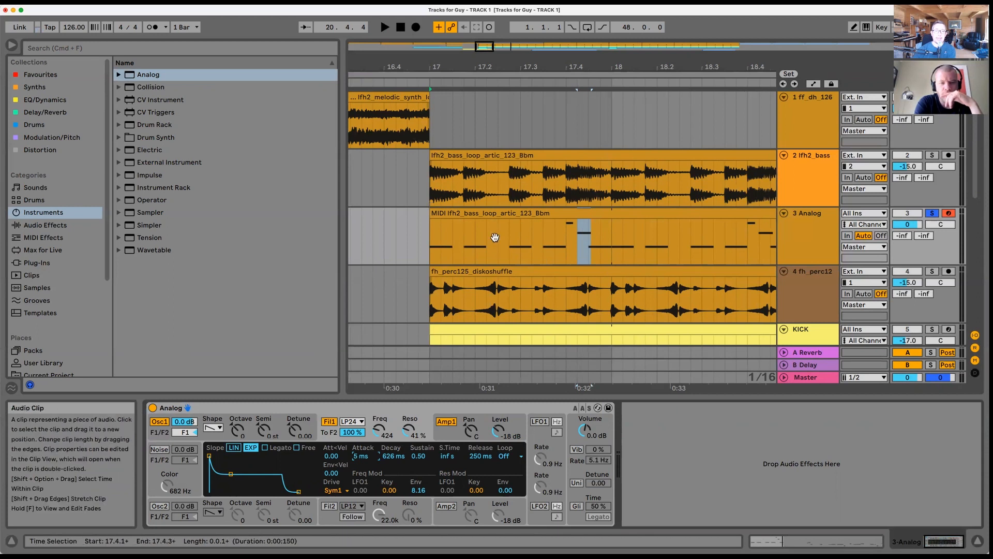
mouse_move(391, 456)
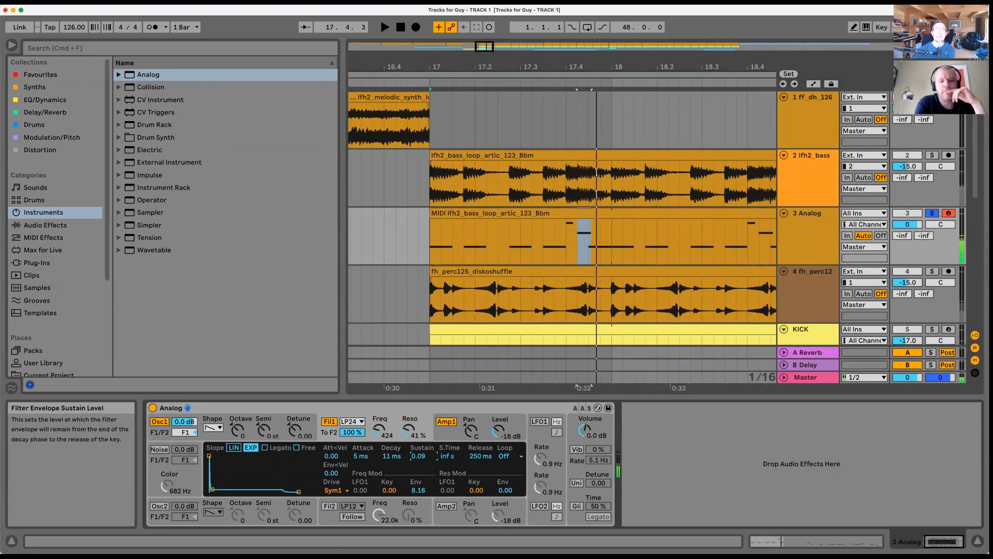
left_click(385, 27)
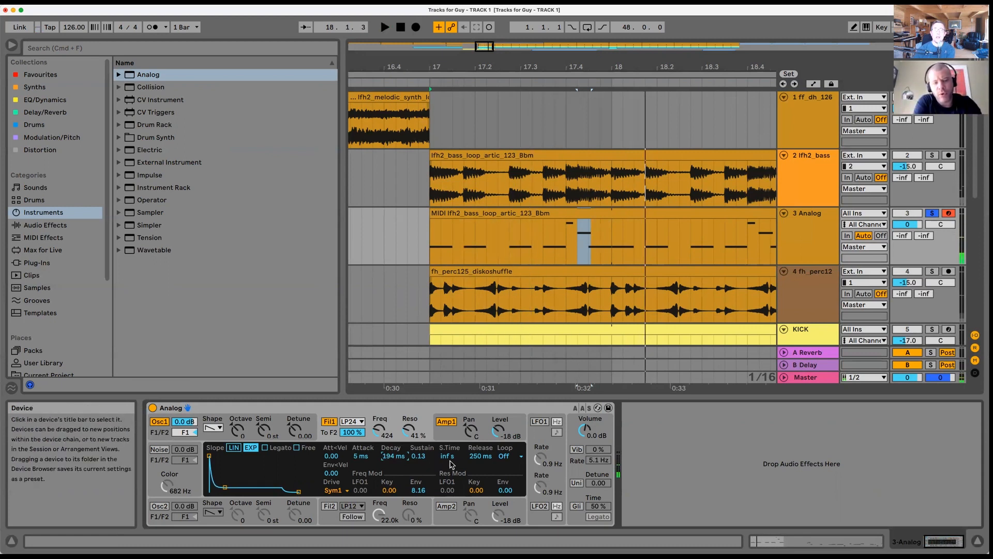
mouse_move(481, 455)
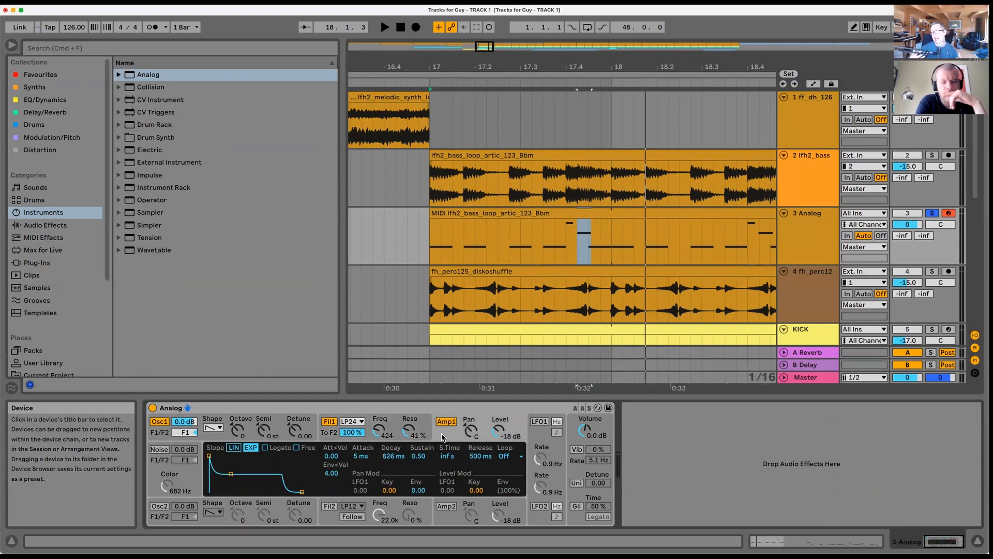
mouse_move(479, 456)
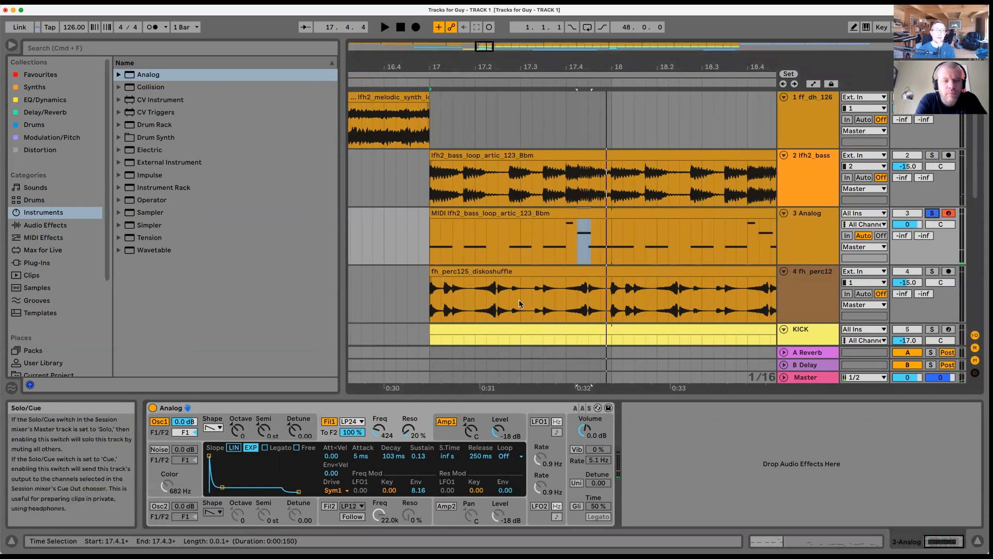
mouse_move(211, 423)
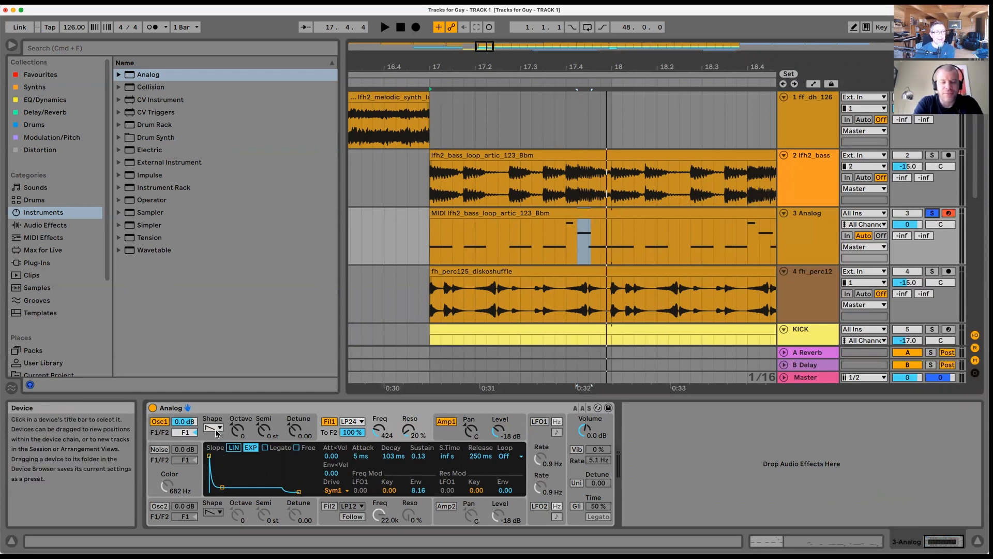
Step: Set Oscillator 1 to a square wave and bring up the Amp envelope settings
left_click(219, 427)
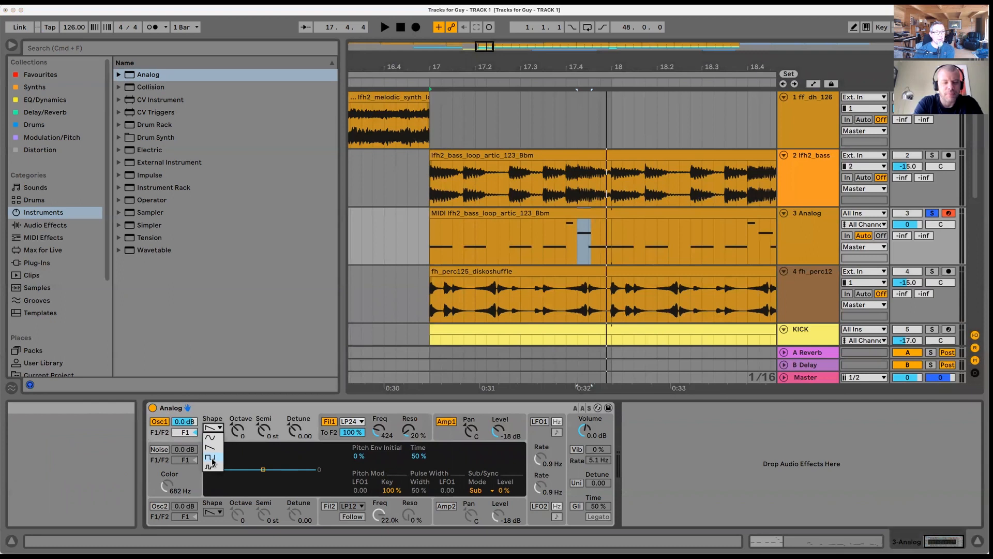
left_click(211, 458)
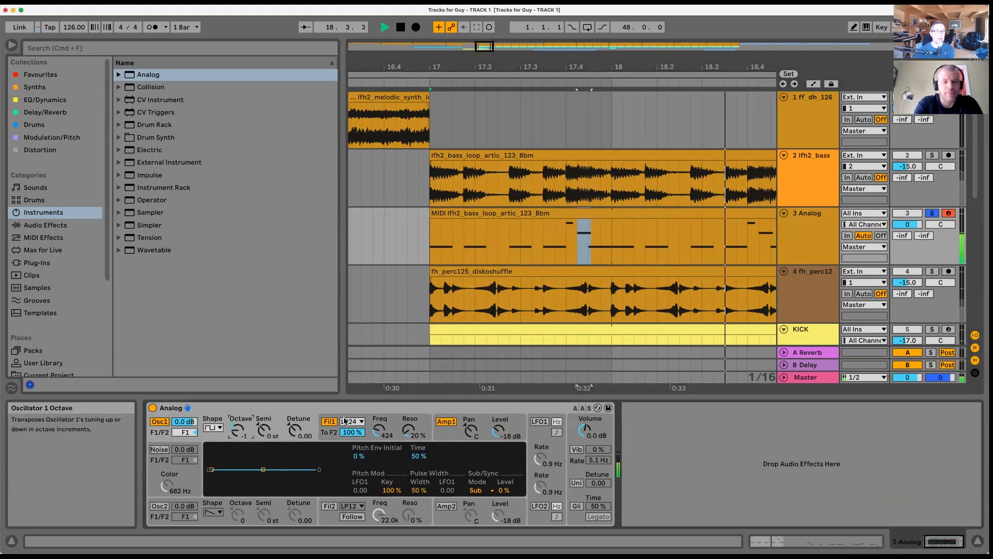
left_click(329, 421)
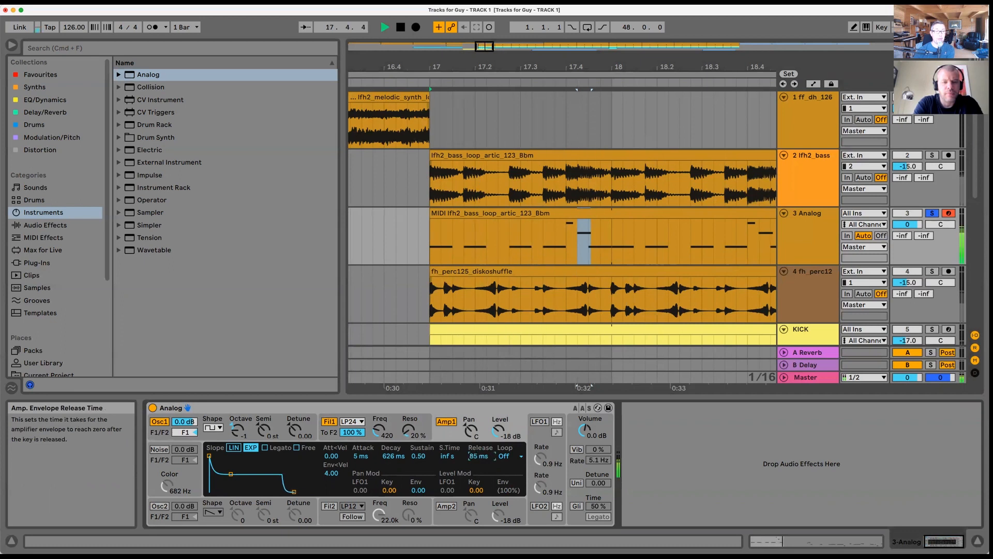
mouse_move(374, 434)
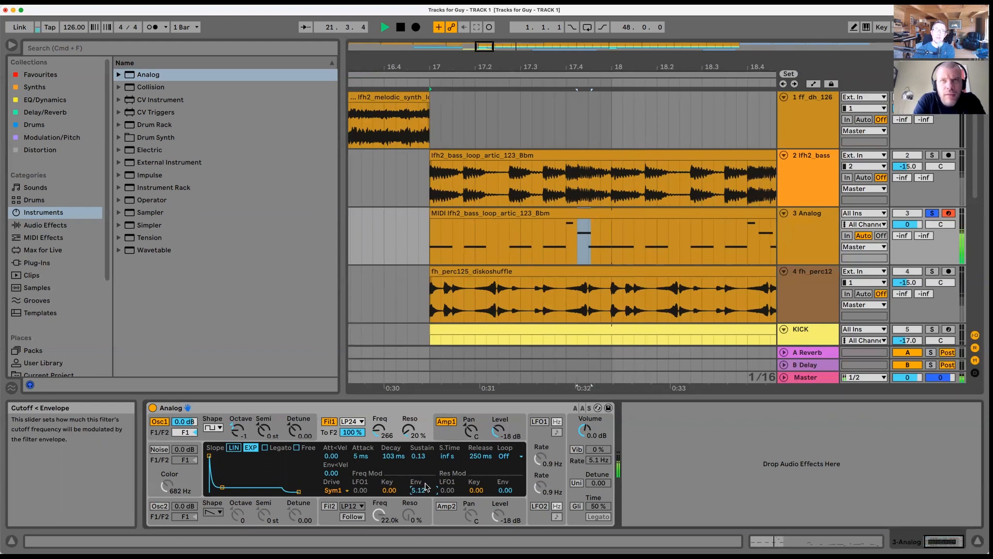
mouse_move(931, 155)
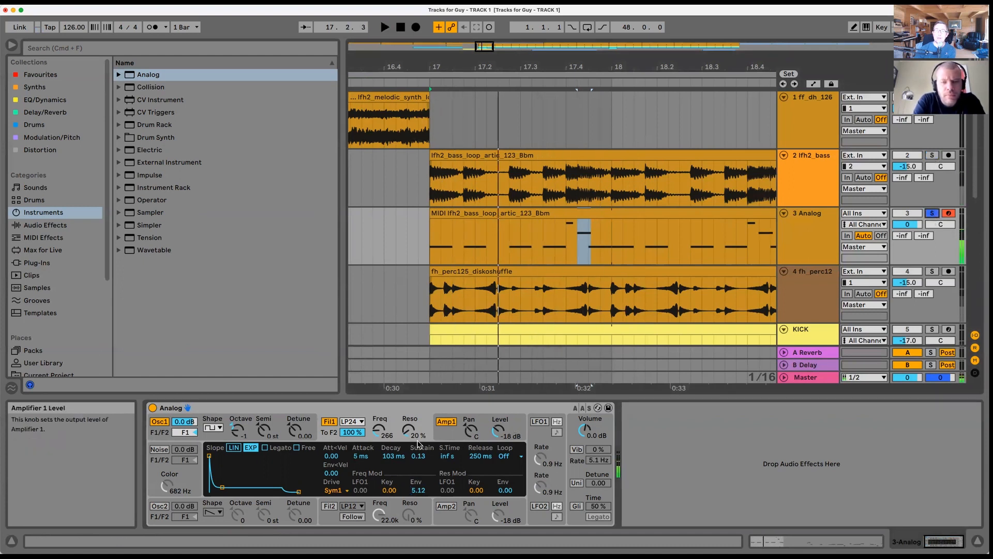
mouse_move(931, 155)
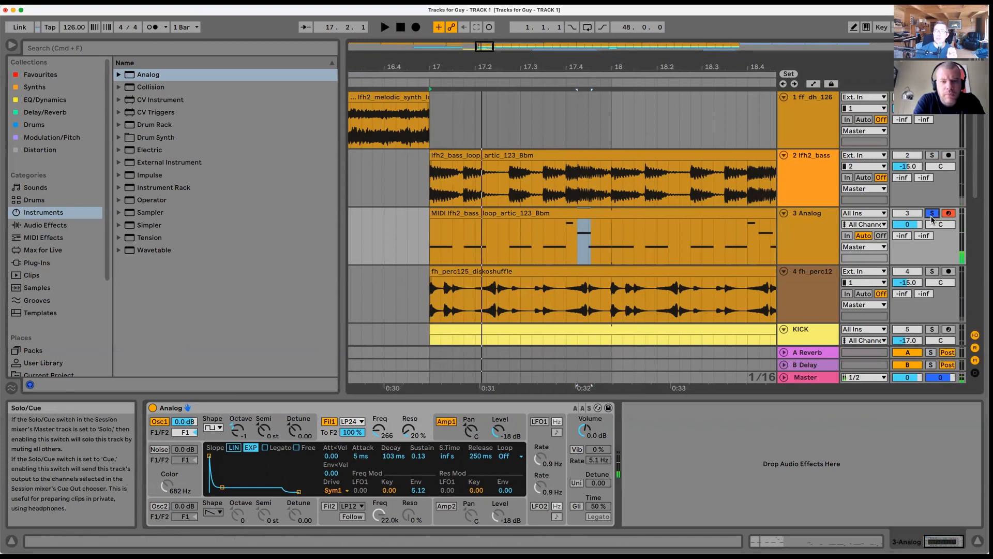
mouse_move(772, 170)
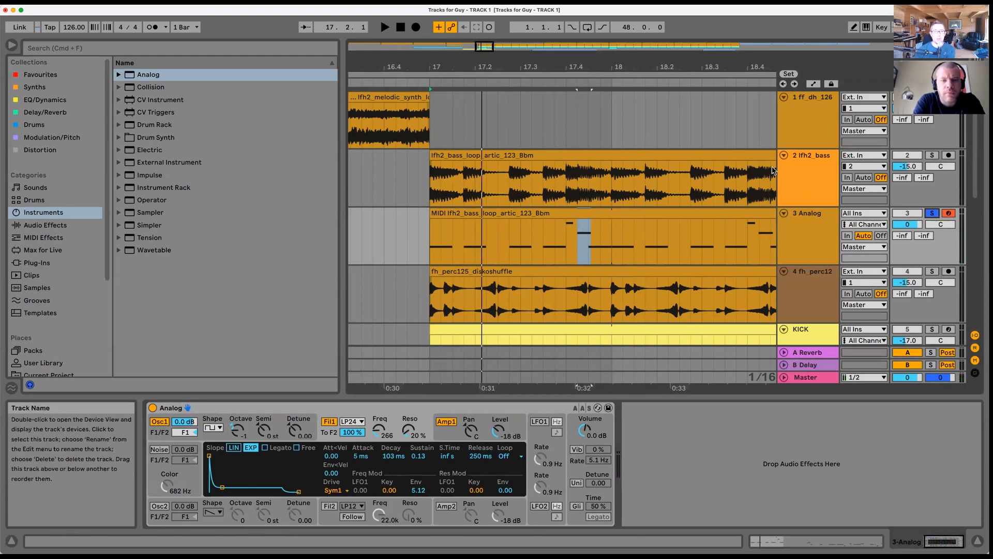
mouse_move(420, 457)
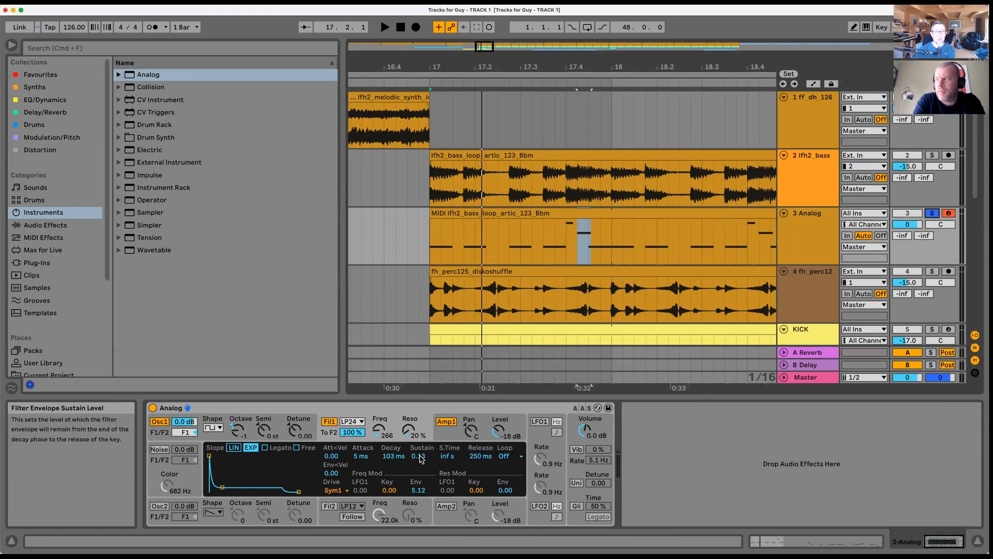